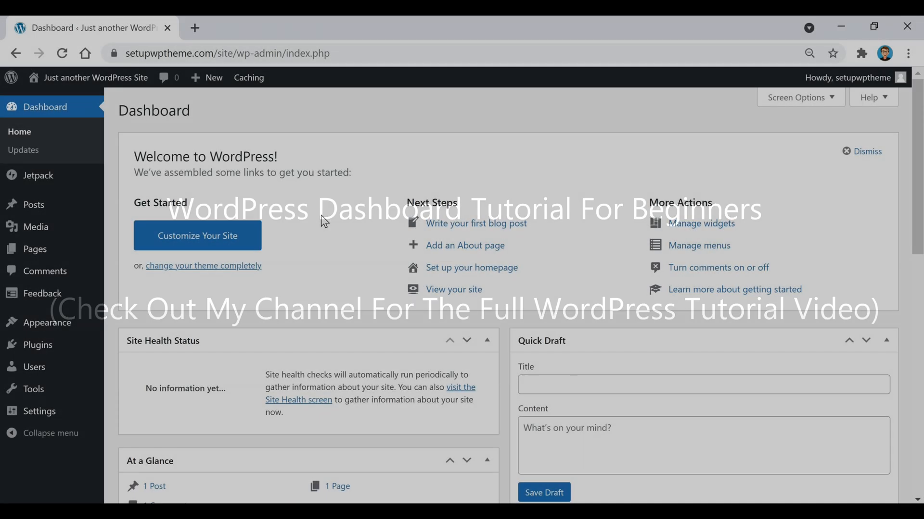
mouse_move(385, 259)
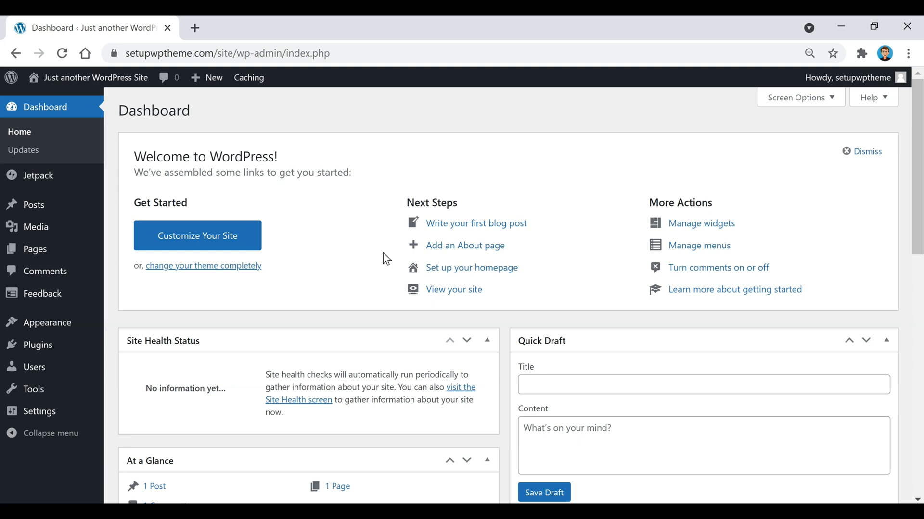
mouse_move(129, 386)
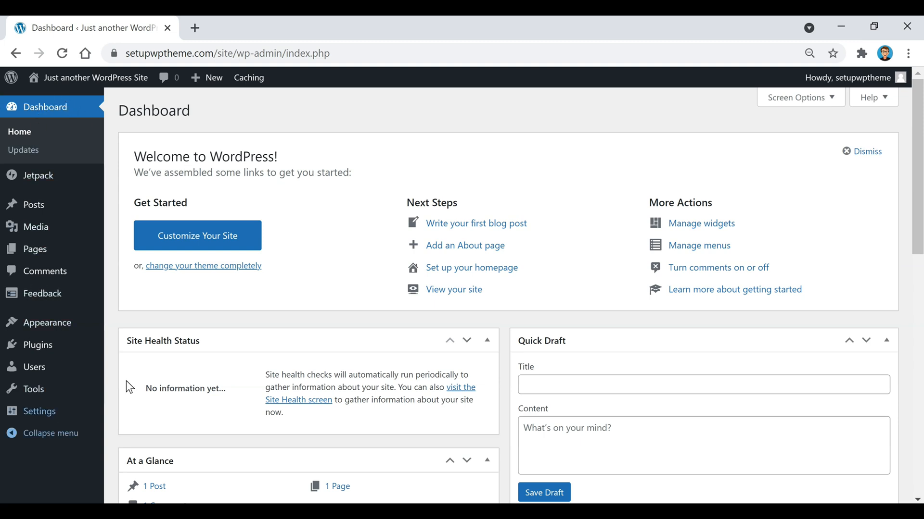
mouse_move(187, 328)
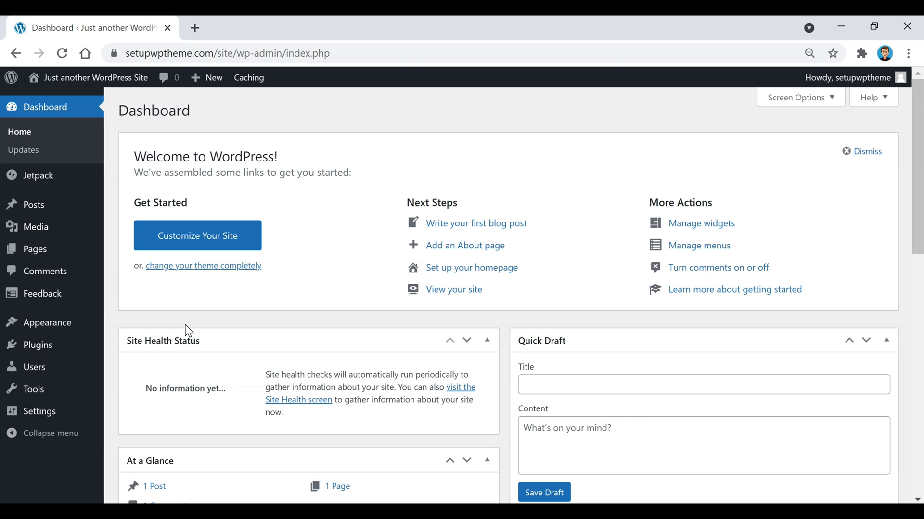
mouse_move(179, 313)
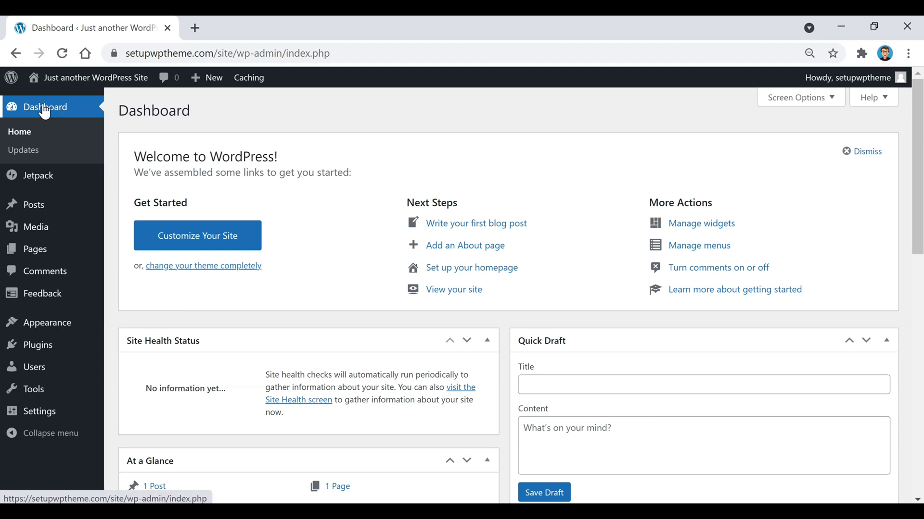
mouse_move(34, 204)
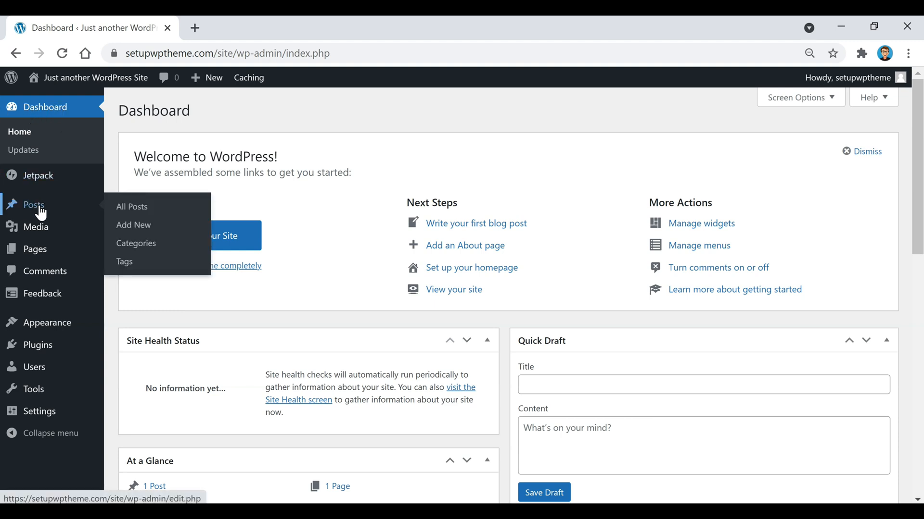
mouse_move(34, 212)
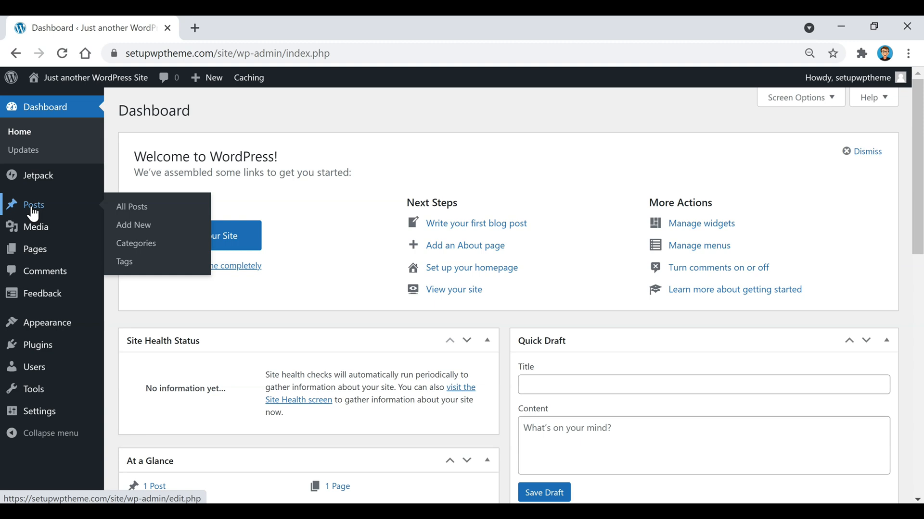
mouse_move(125, 261)
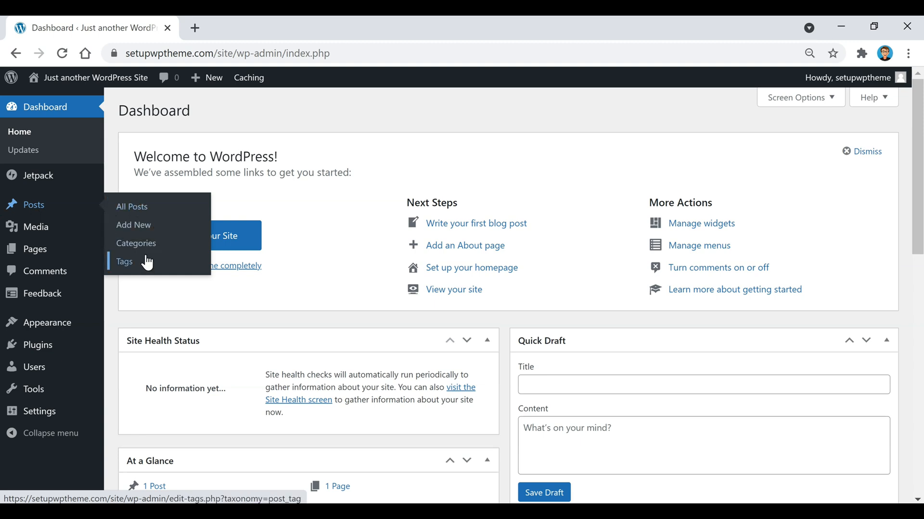
mouse_move(68, 221)
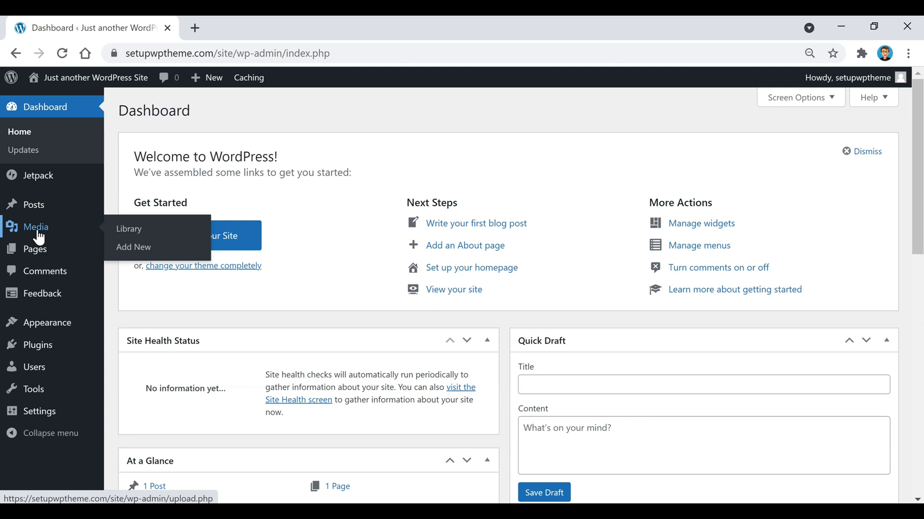
mouse_move(128, 229)
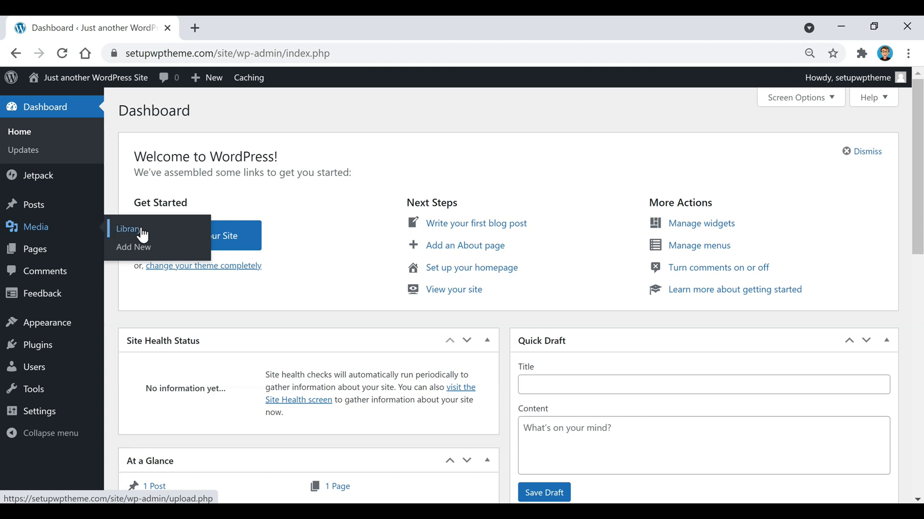
mouse_move(125, 235)
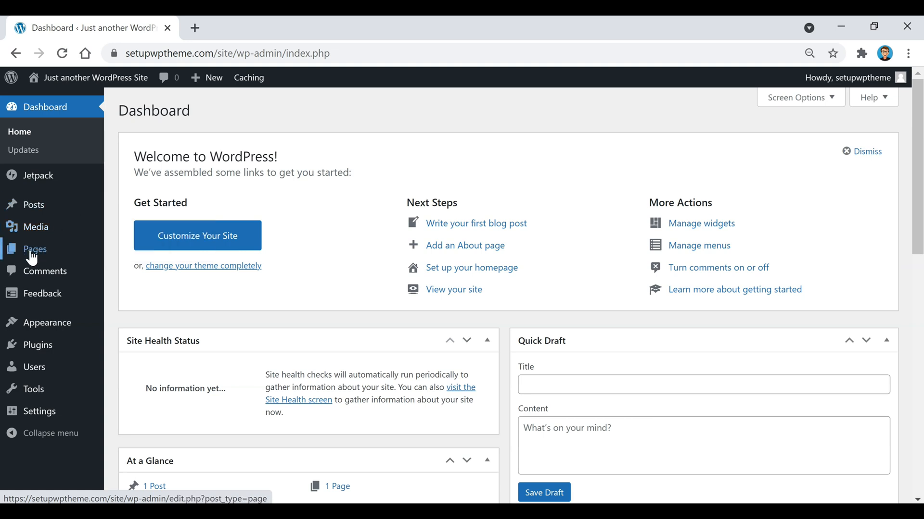
mouse_move(34, 249)
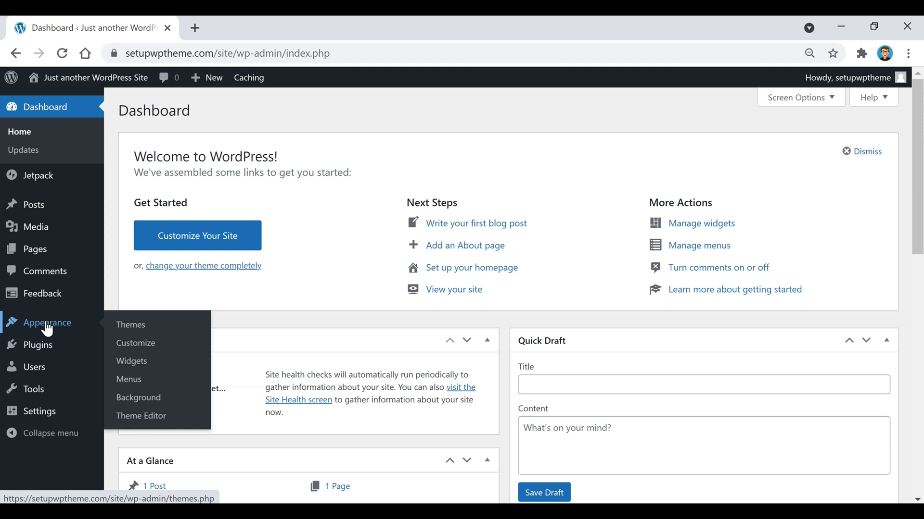
mouse_move(140, 368)
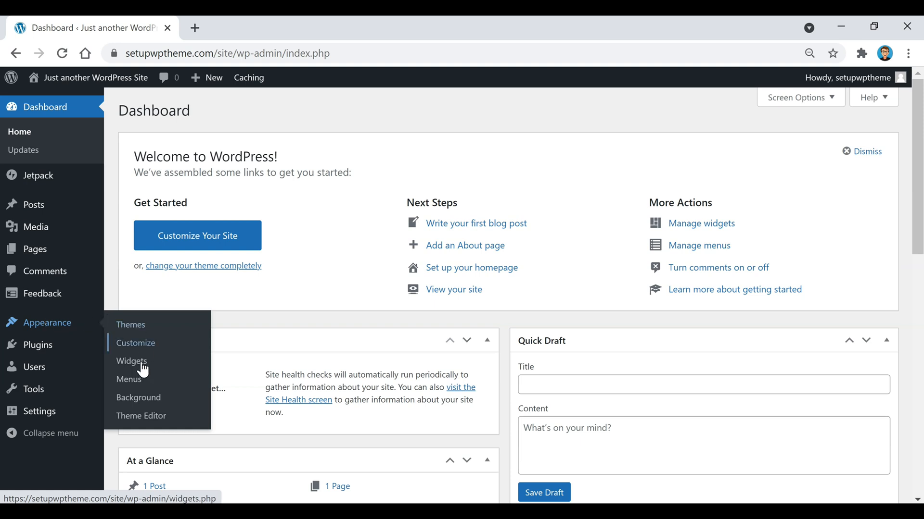
mouse_move(129, 379)
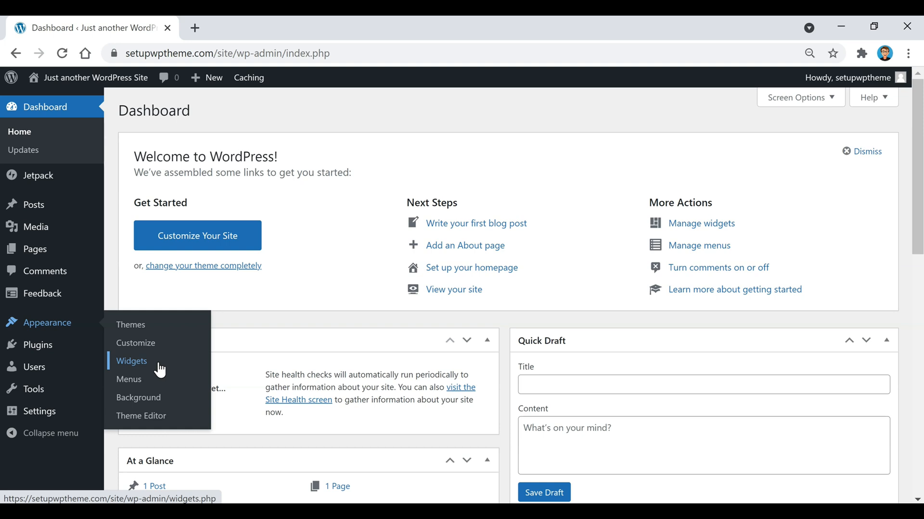
mouse_move(149, 421)
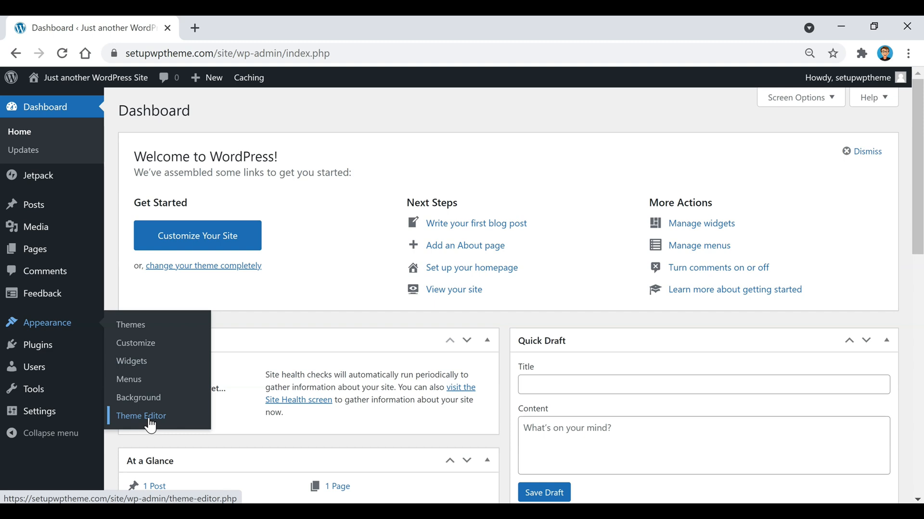
mouse_move(37, 345)
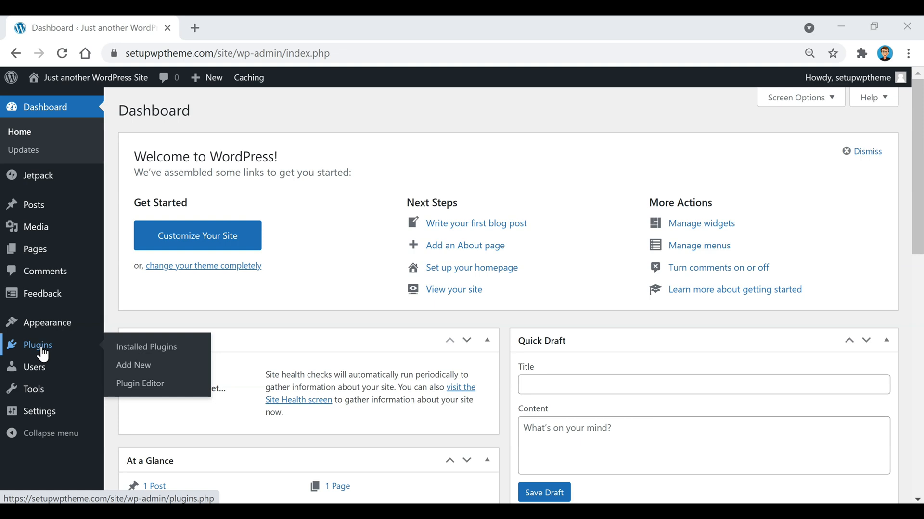
mouse_move(35, 367)
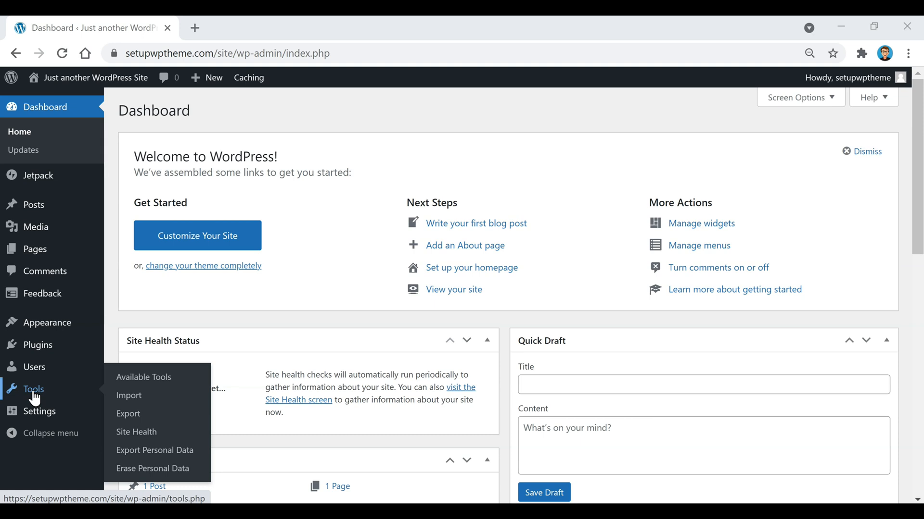
mouse_move(40, 412)
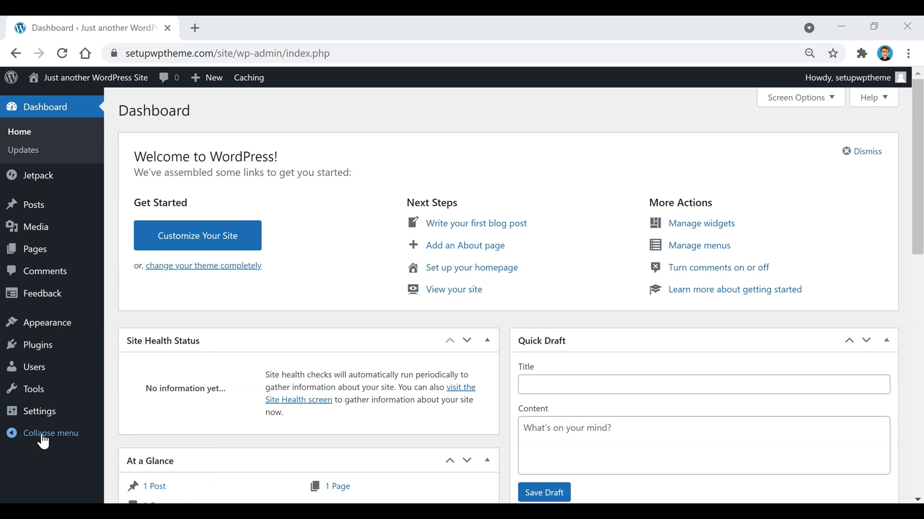
Browse the admin sidebar, then go to Dashboard > Updates
click(50, 434)
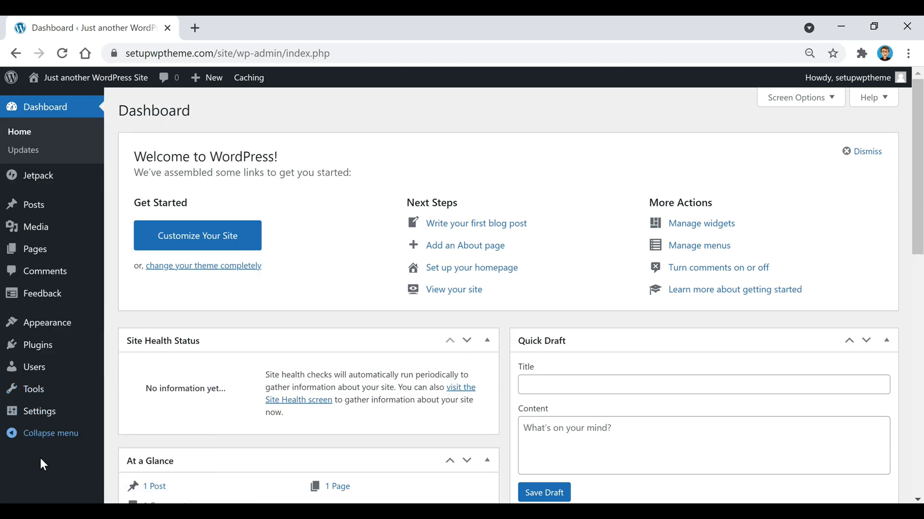
mouse_move(48, 344)
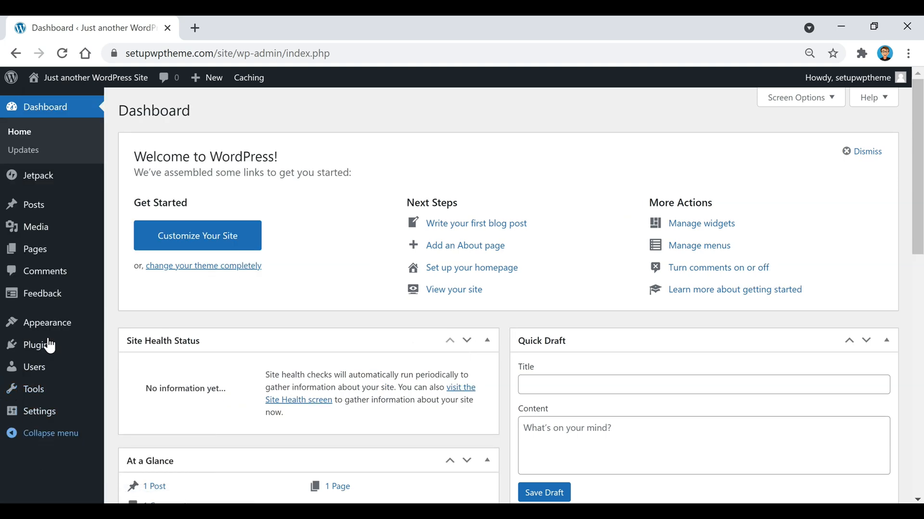
click(24, 152)
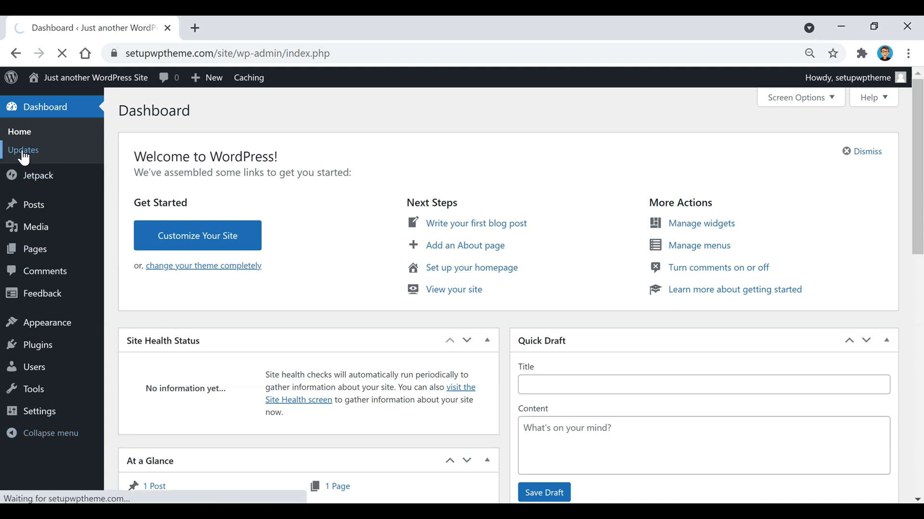
Scroll the Updates page to confirm WordPress 5.8, plugins and themes are up to date
click(24, 150)
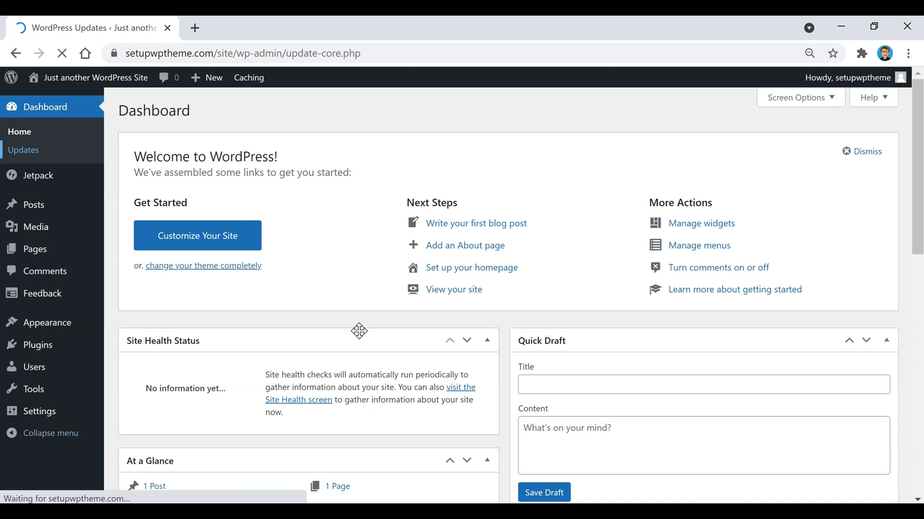
click(24, 149)
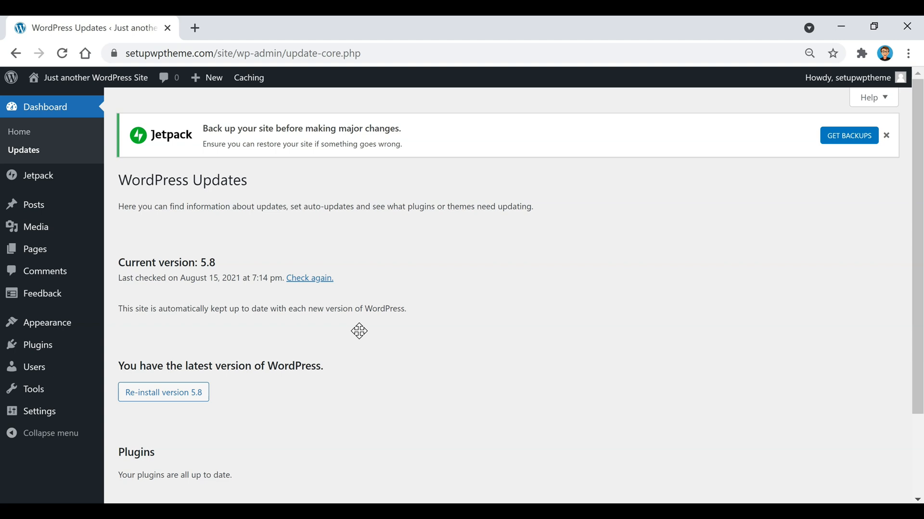
mouse_move(400, 351)
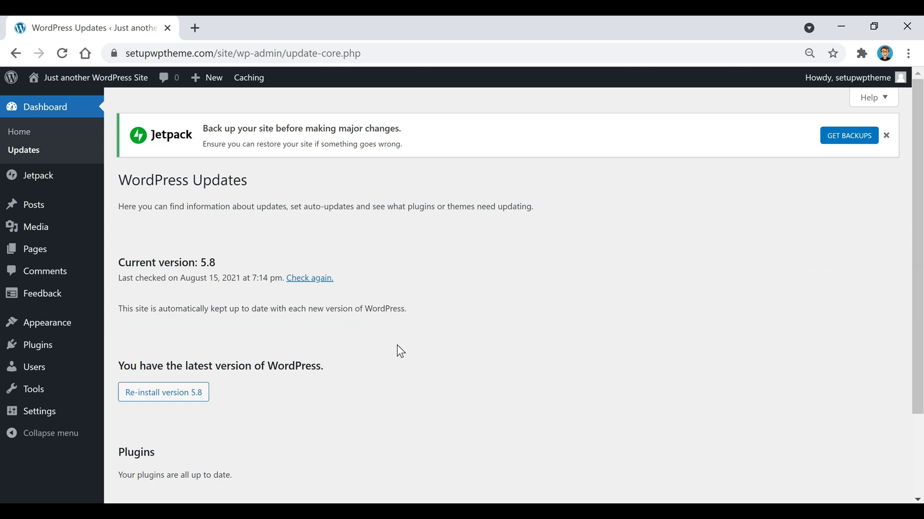
mouse_move(225, 439)
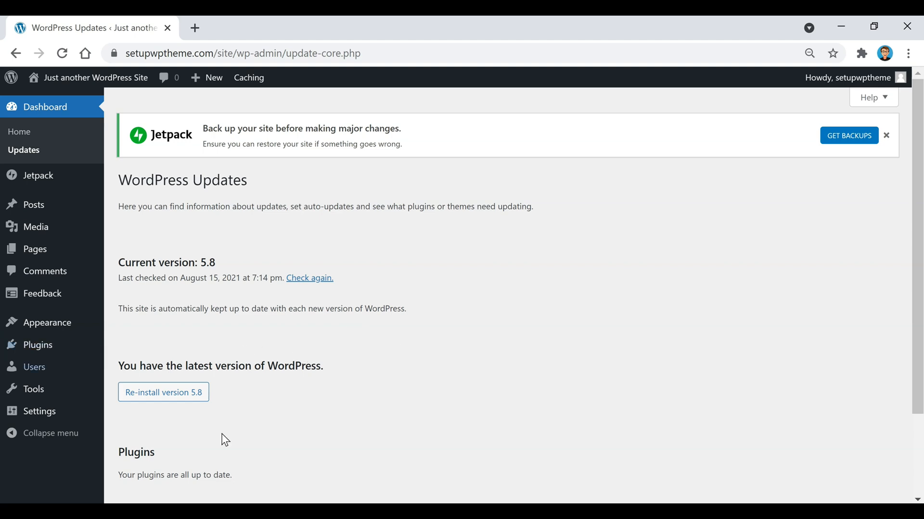
mouse_move(278, 401)
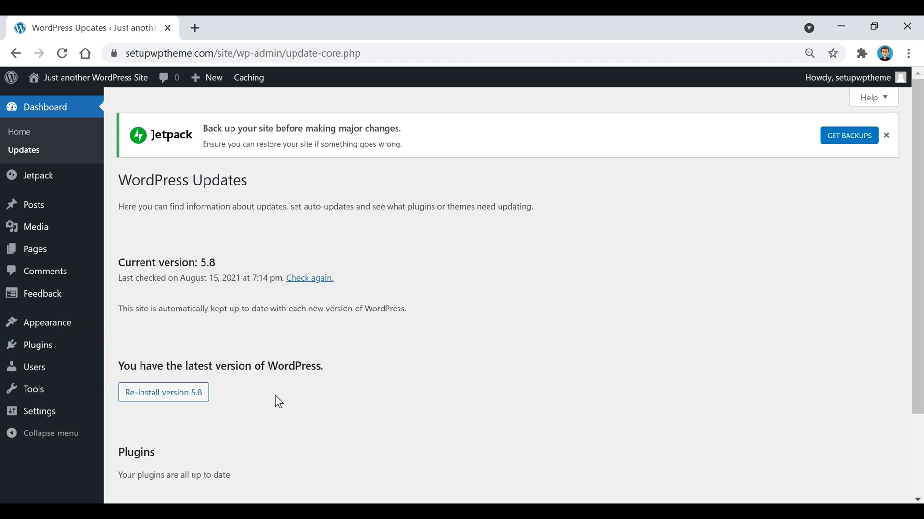
scroll(down, 3)
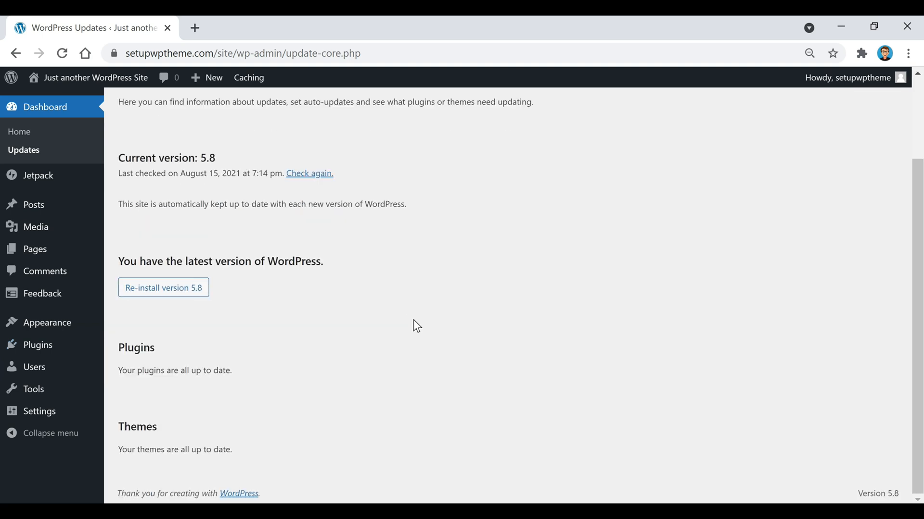
mouse_move(306, 377)
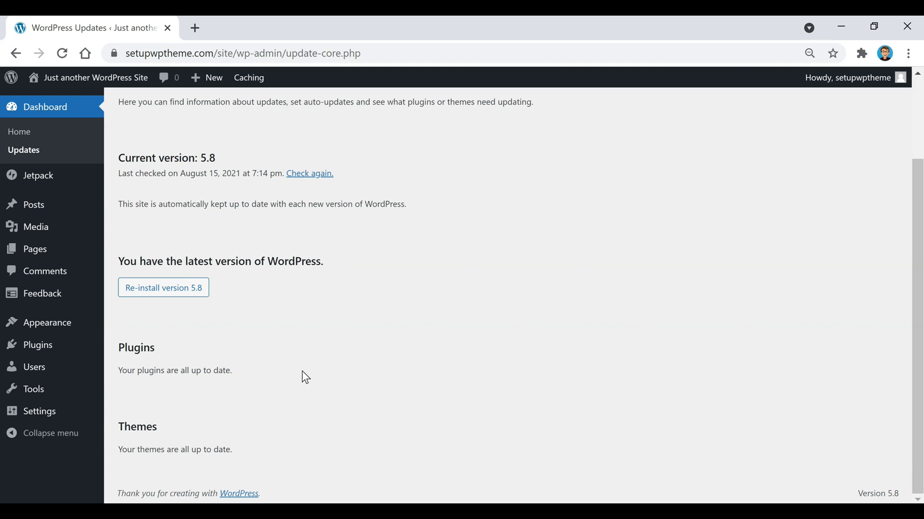
mouse_move(155, 465)
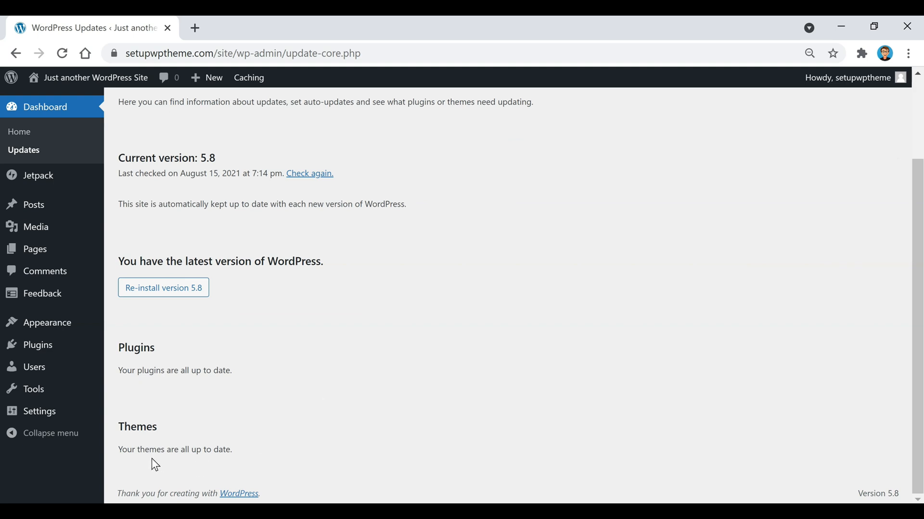
mouse_move(419, 394)
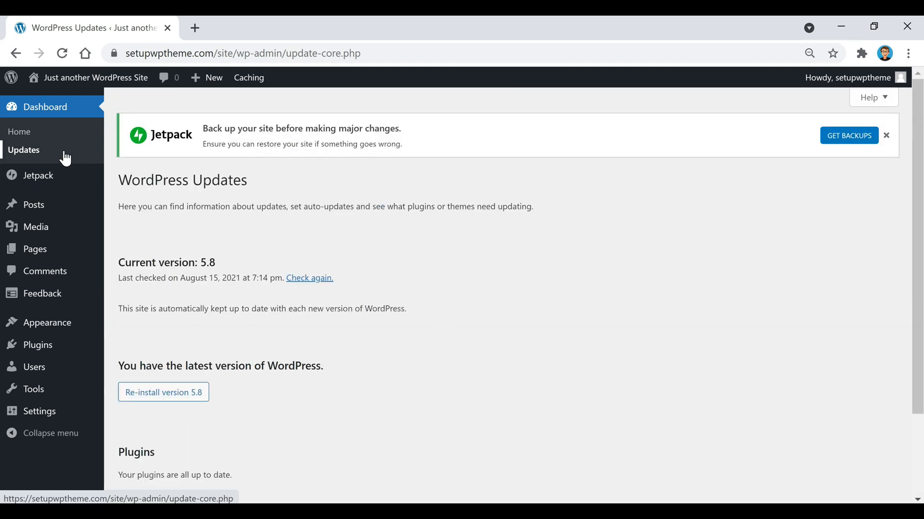
mouse_move(57, 159)
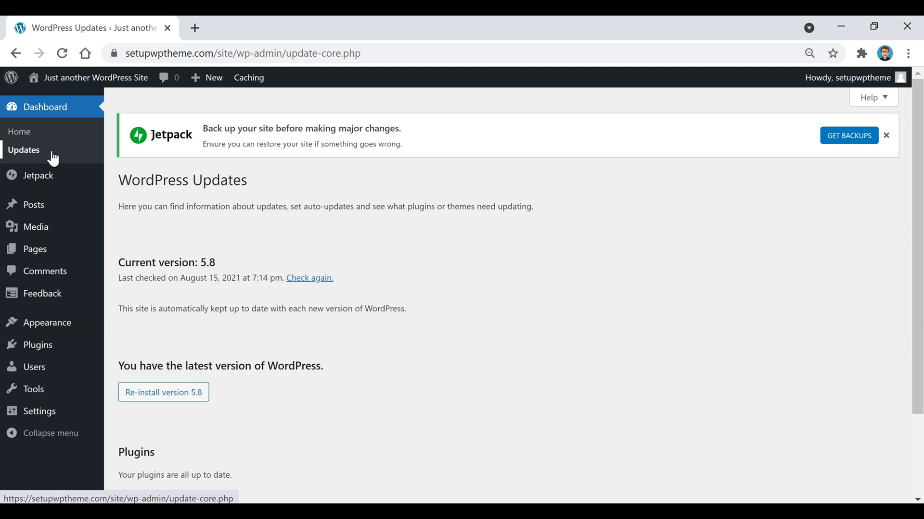
mouse_move(47, 322)
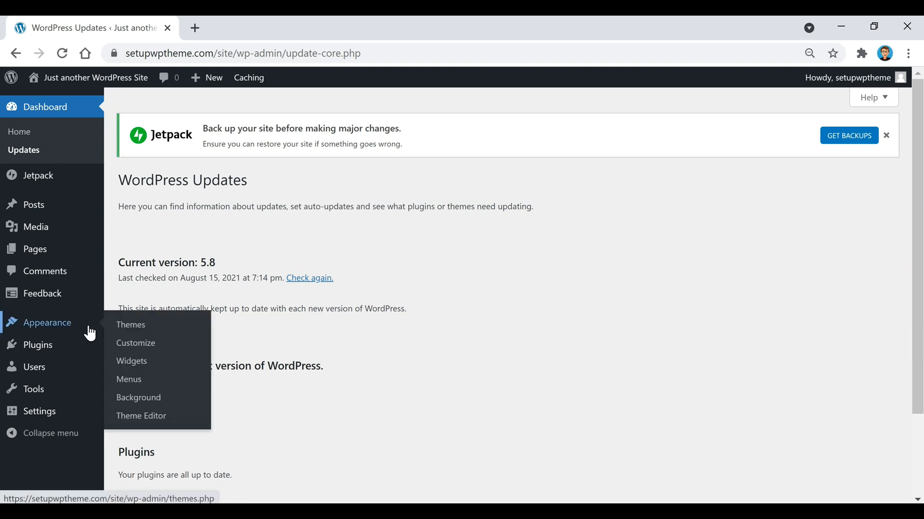
mouse_move(422, 309)
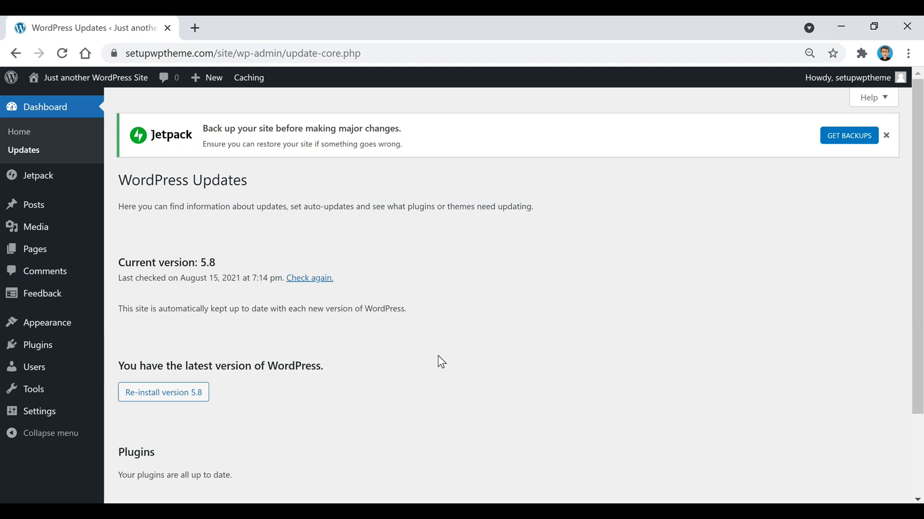
mouse_move(199, 163)
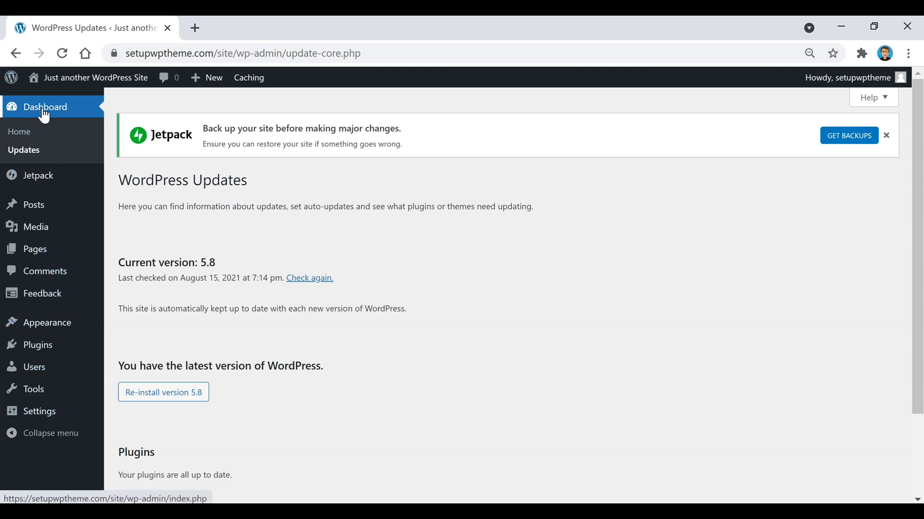
Return to the Dashboard home screen from the sidebar
click(45, 107)
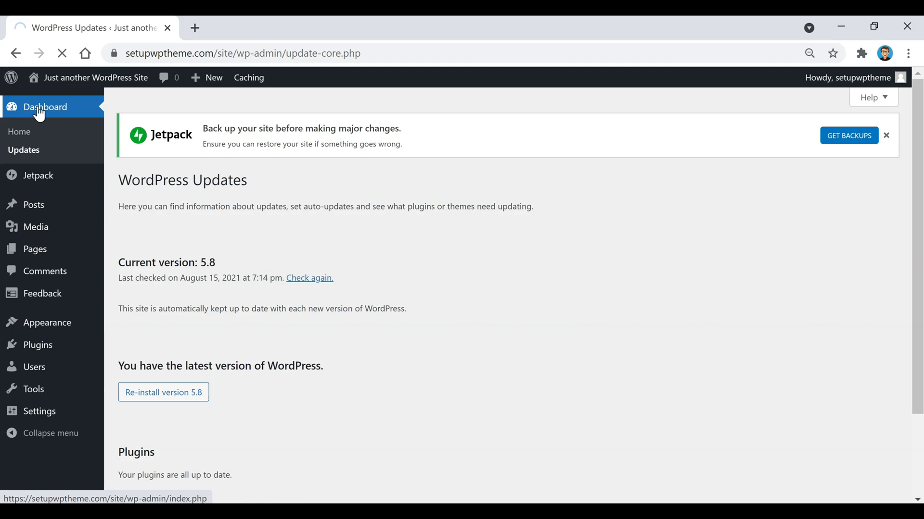